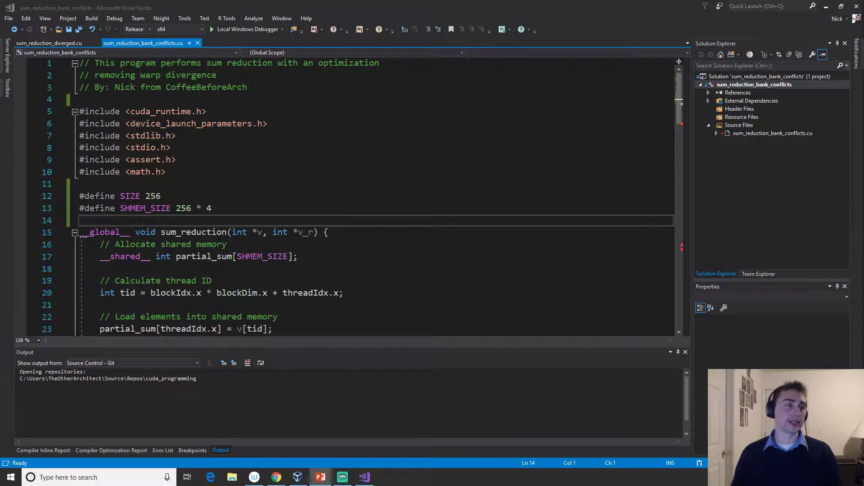
Step: Compare the diverged kernel's 2 * s divisor condition against the bank-conflicts kernel
click(48, 44)
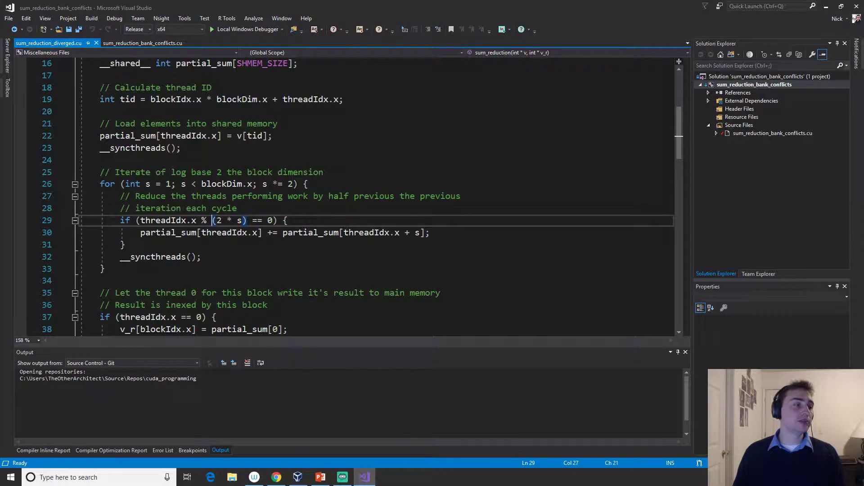
drag(212, 219, 249, 220)
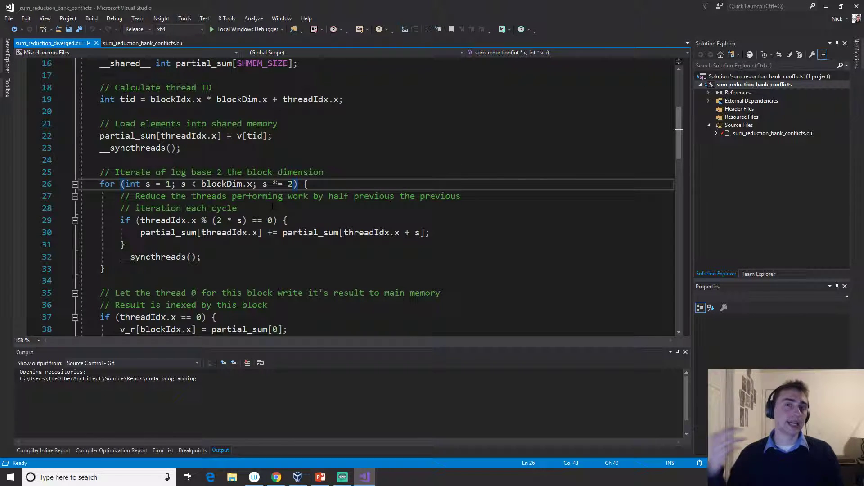
click(142, 43)
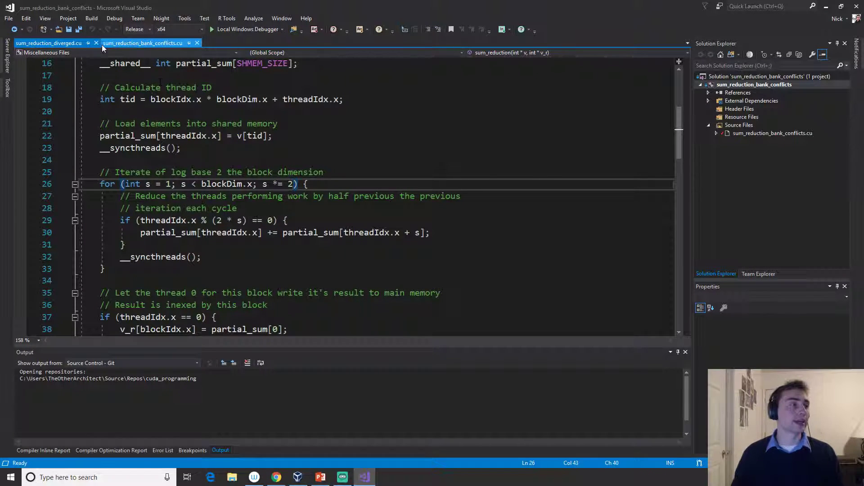
click(48, 43)
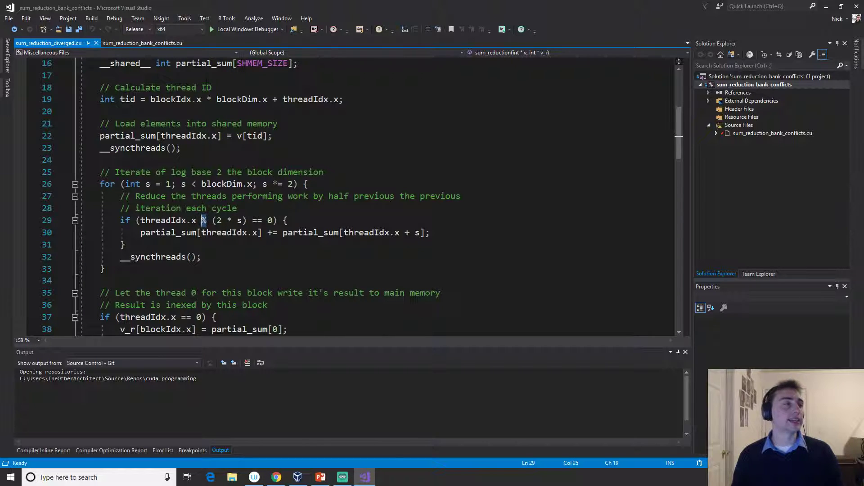
click(142, 43)
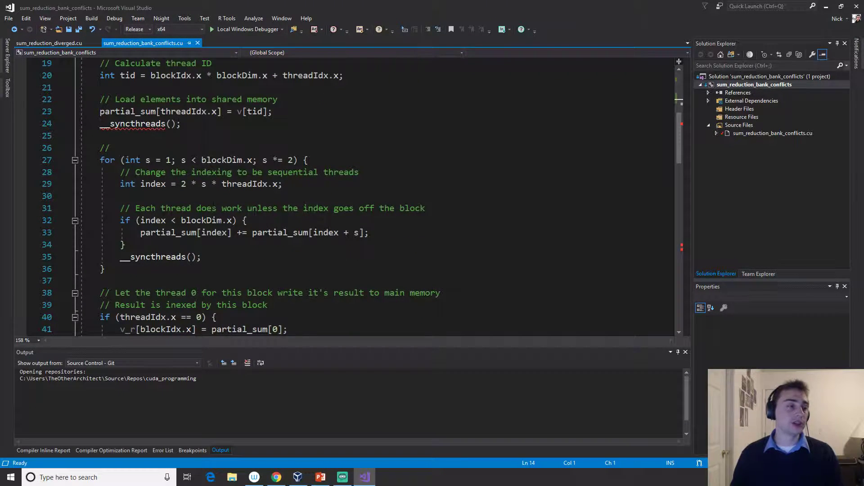
Step: Trace every use of the index variable in the bank-conflicts loop, checking the diverged version
scroll(down, 3)
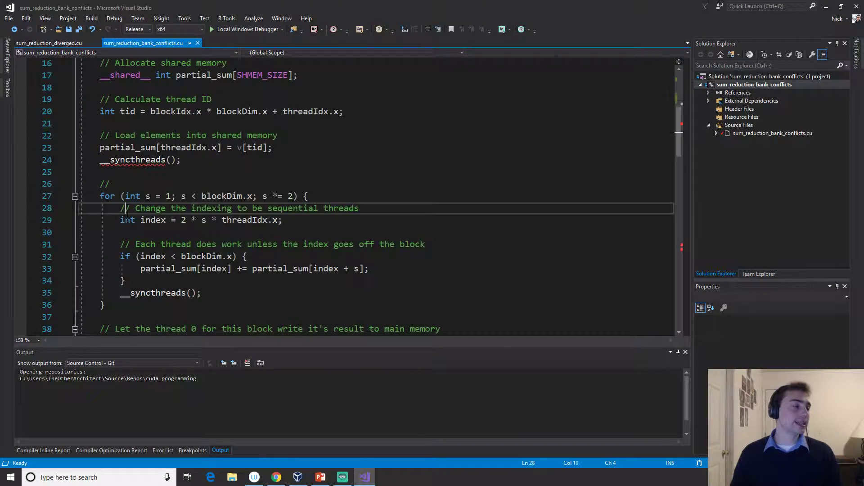
click(368, 269)
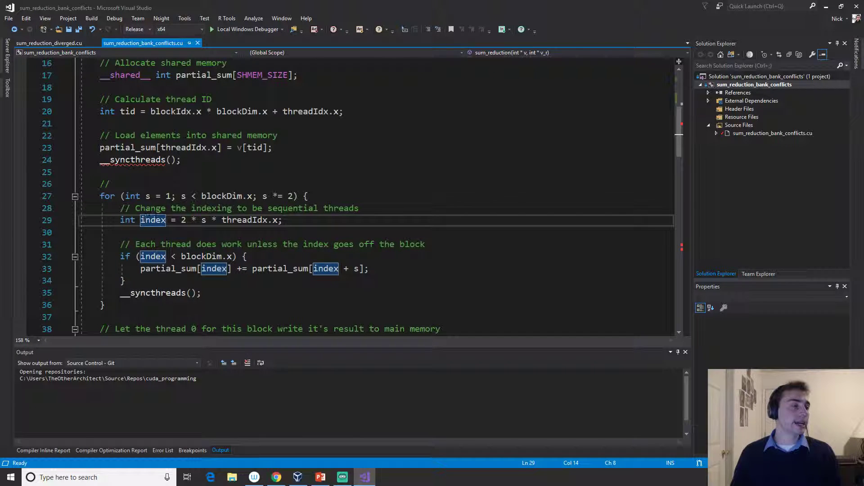
click(48, 44)
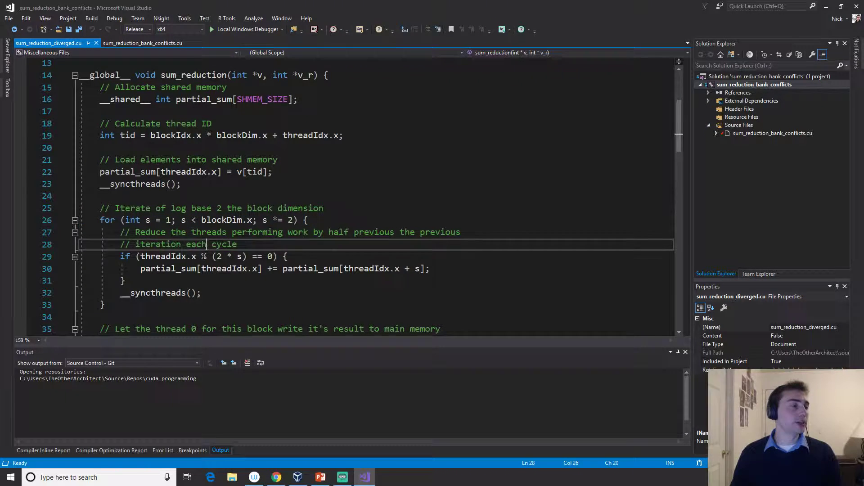
click(142, 43)
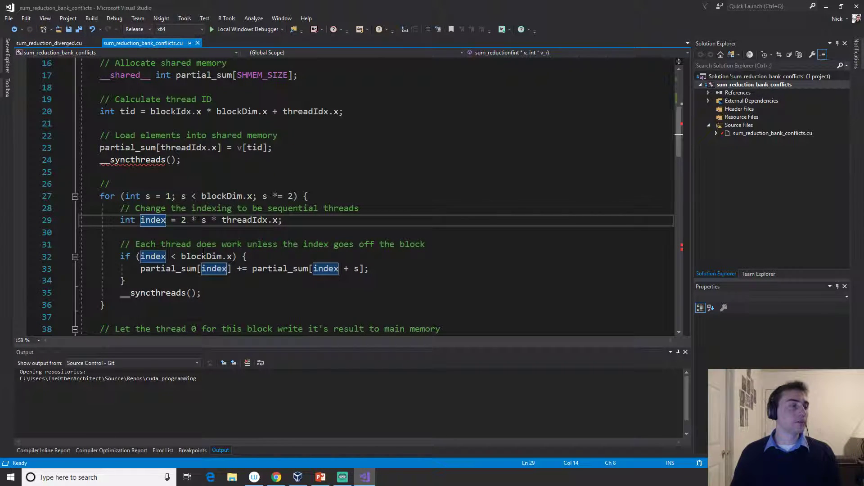
Step: Trace blockDim, the factor 2, threadIdx and stride s in the index calculation
click(202, 257)
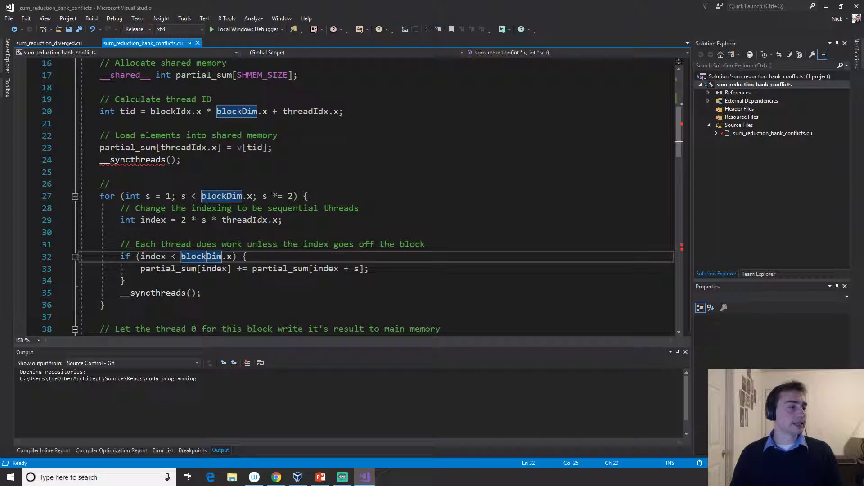
click(153, 220)
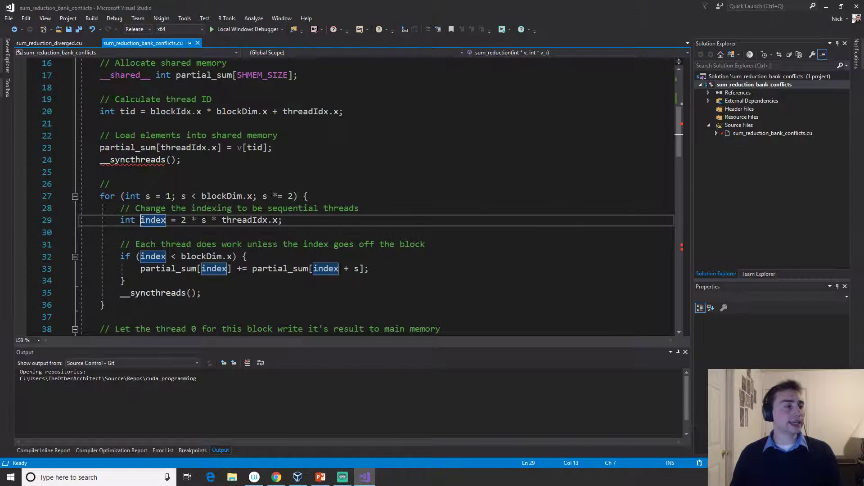
click(181, 220)
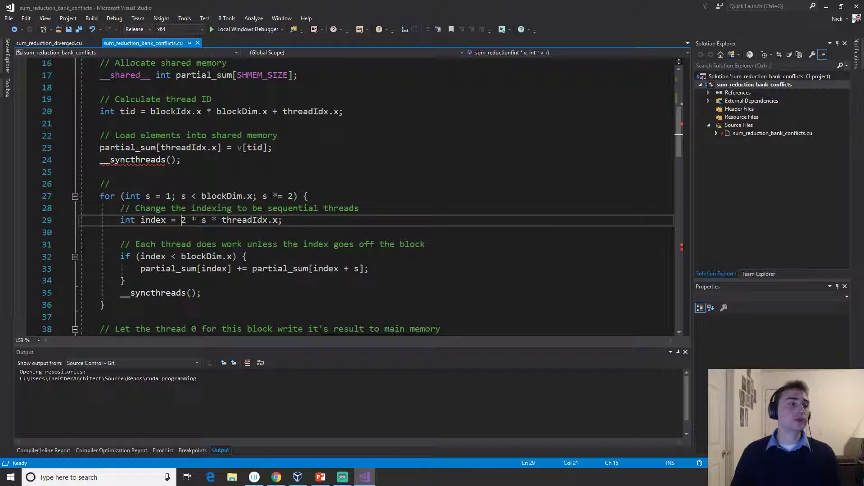
double_click(245, 220)
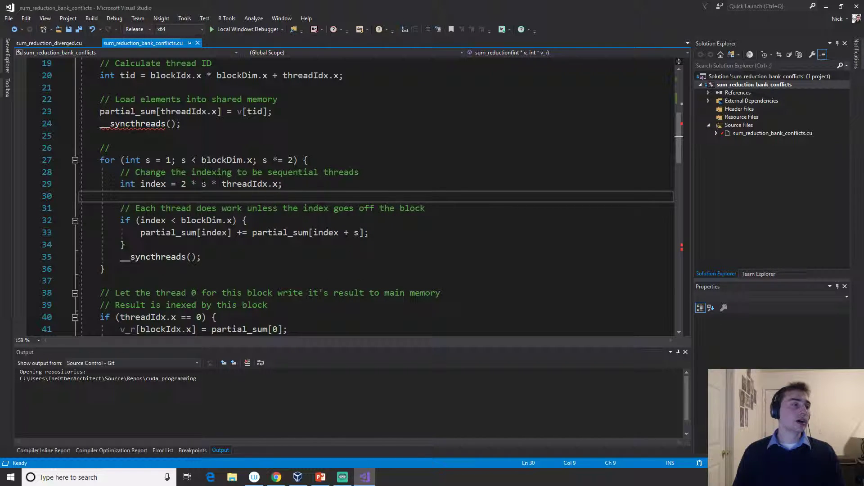
click(203, 183)
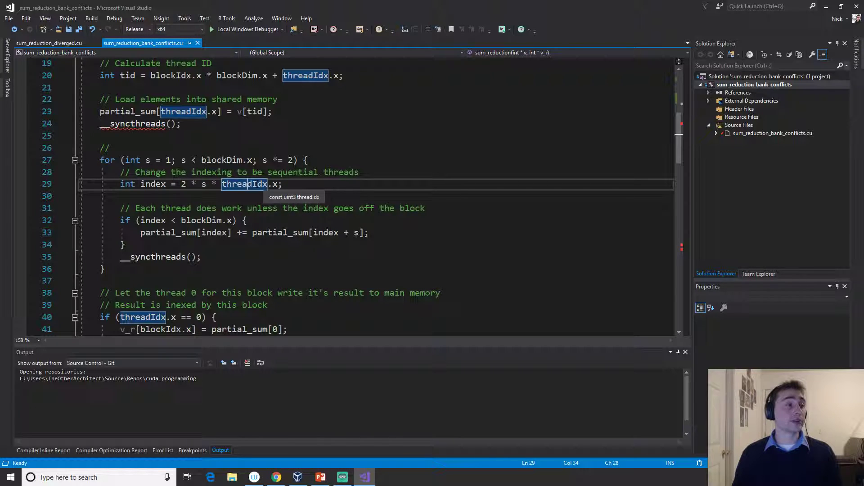
mouse_move(244, 184)
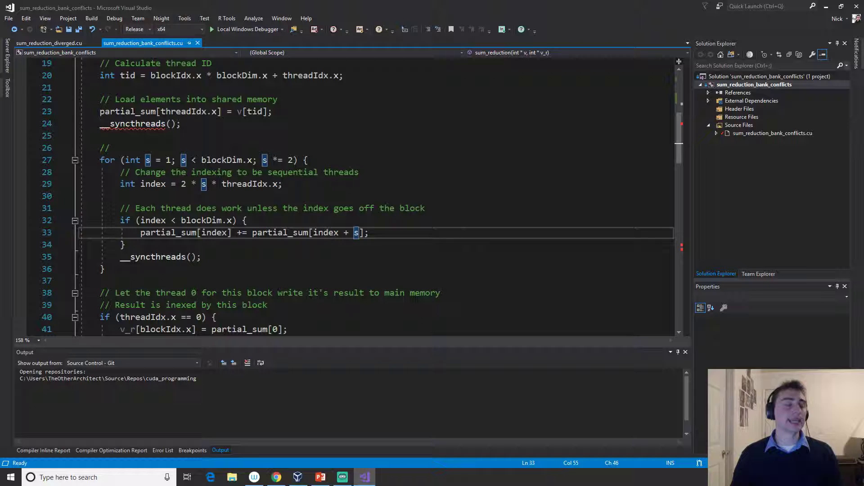
click(203, 184)
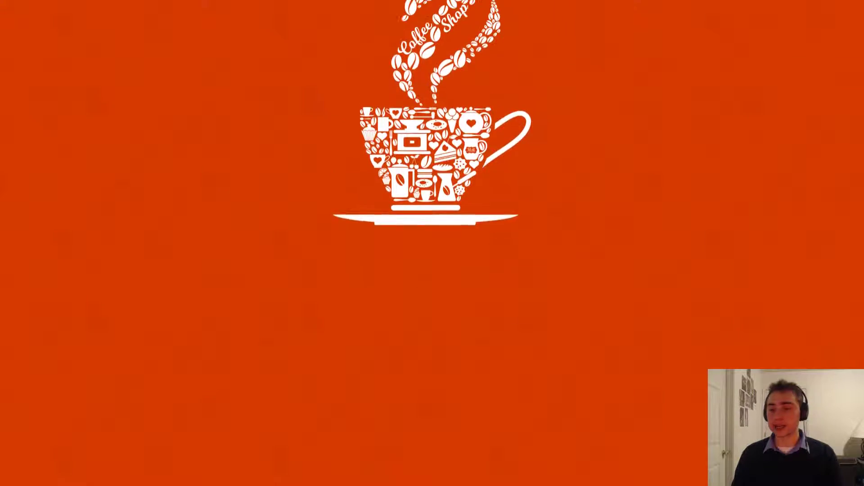
Step: Return from the slideshow to the bank-conflicts kernel in Visual Studio
click(342, 477)
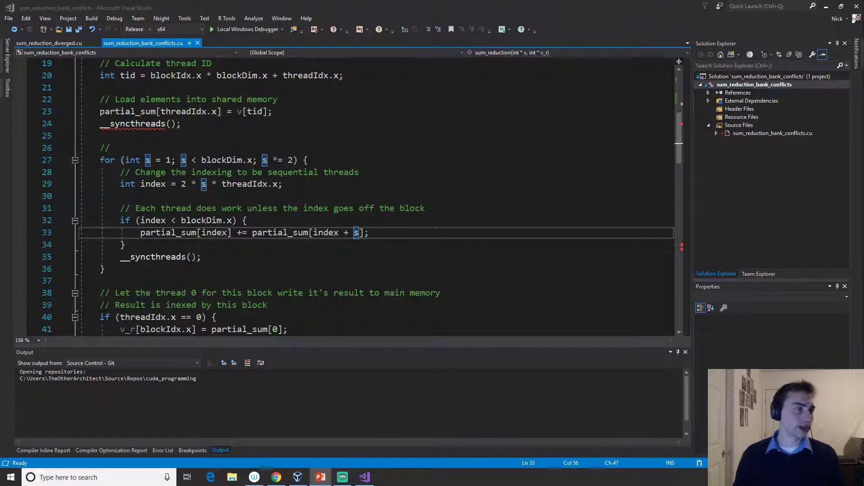
Step: Rebuild the bank-conflicts project and bring up the Nsight profiling options
right_click(754, 84)
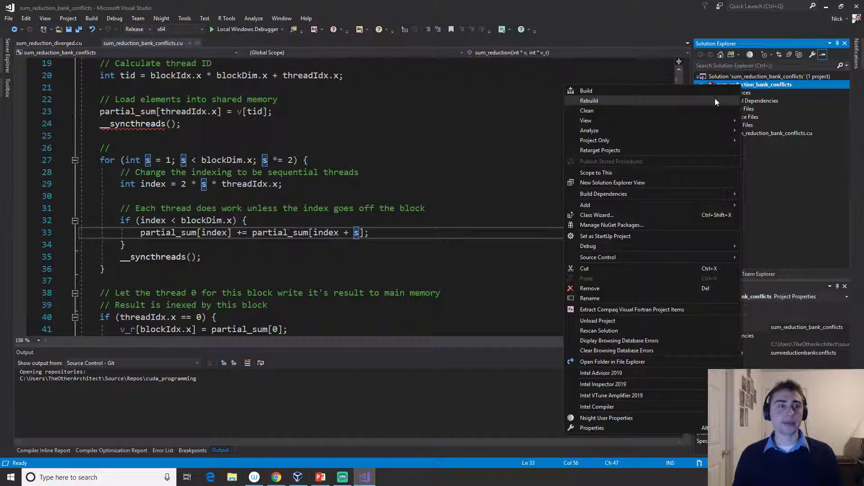
click(588, 100)
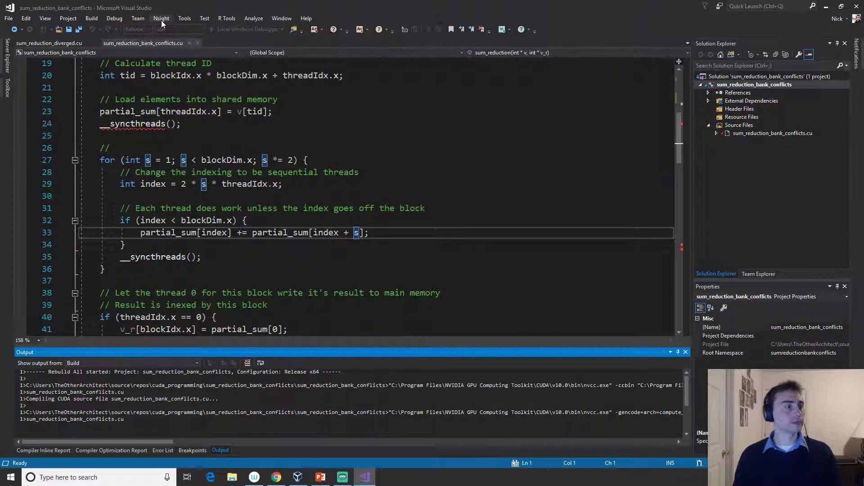
click(161, 18)
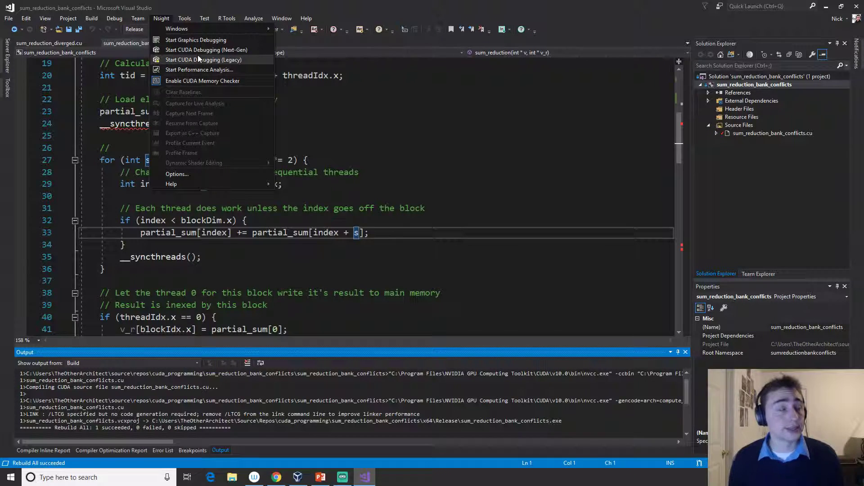
mouse_move(200, 69)
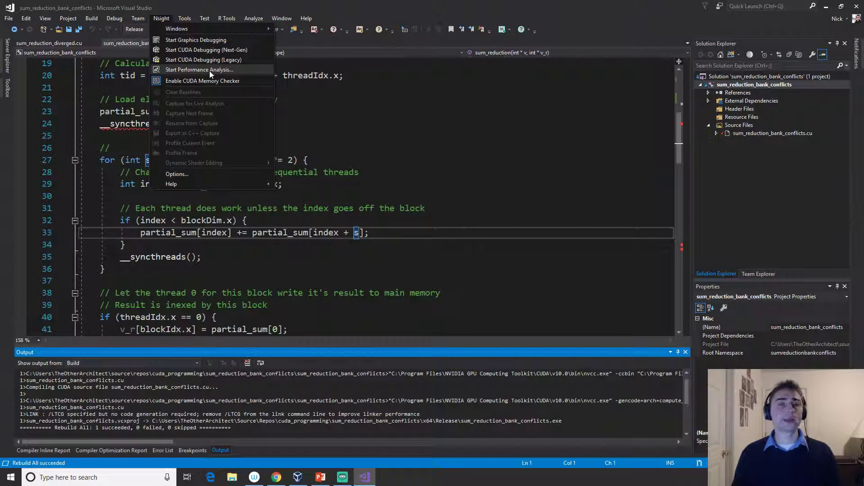
mouse_move(204, 60)
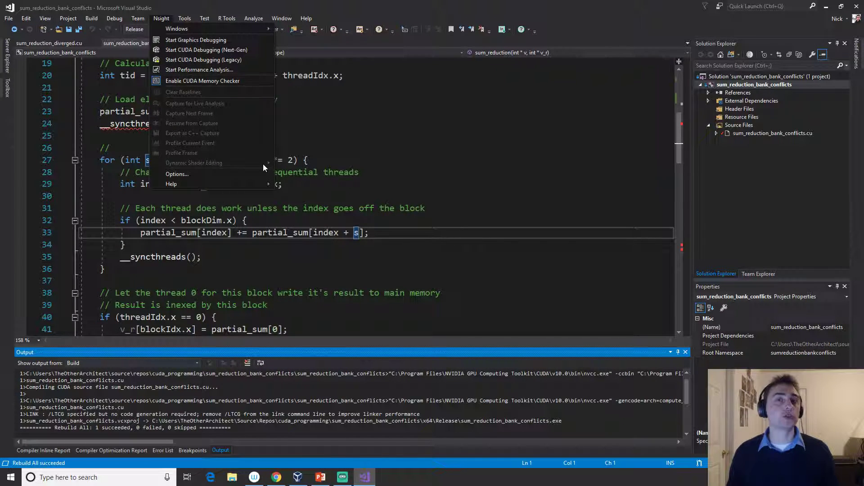
mouse_move(220, 69)
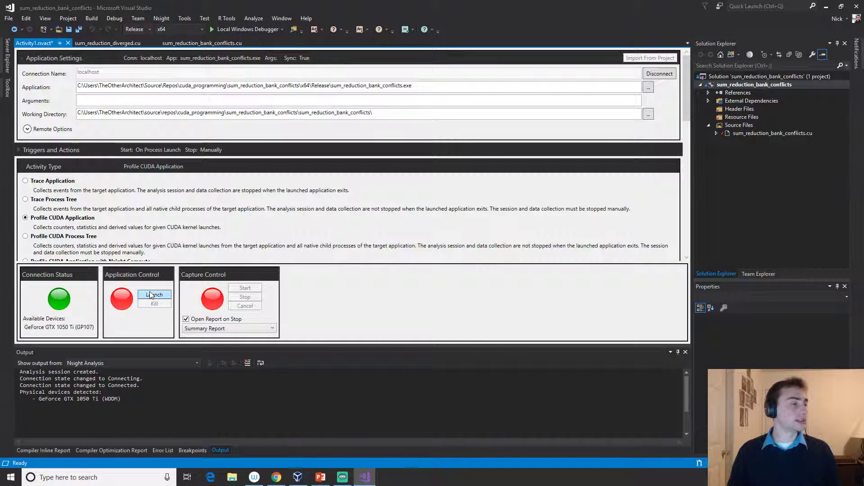
Step: Launch the bank-conflicts executable under the CUDA profiler, reporting 65536
click(154, 295)
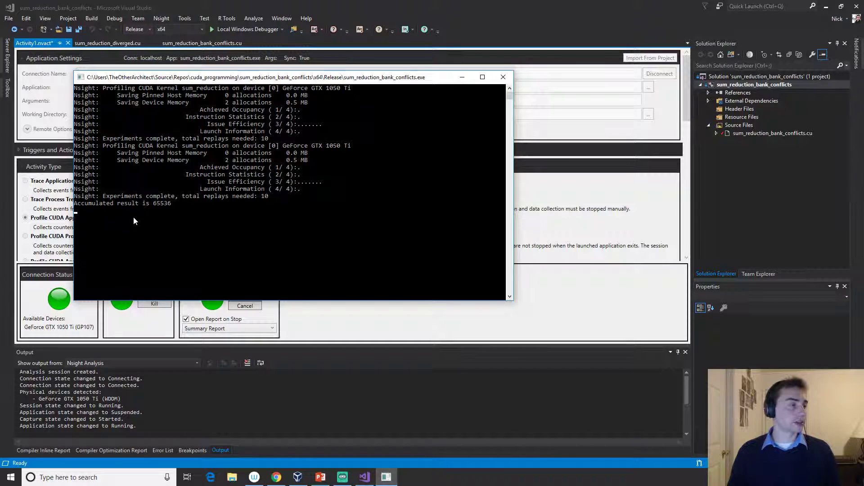
mouse_move(158, 231)
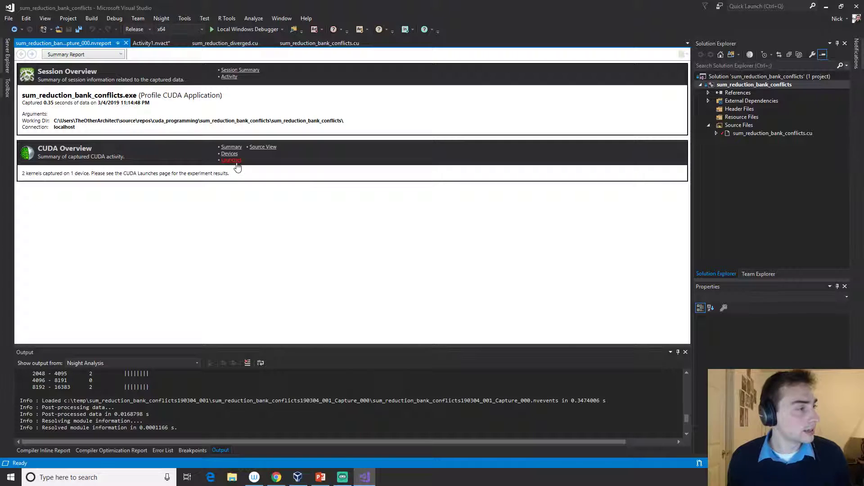
Step: Show the CUDA Launches table for both sum_reduction kernels and close Activity1.nvact
click(230, 160)
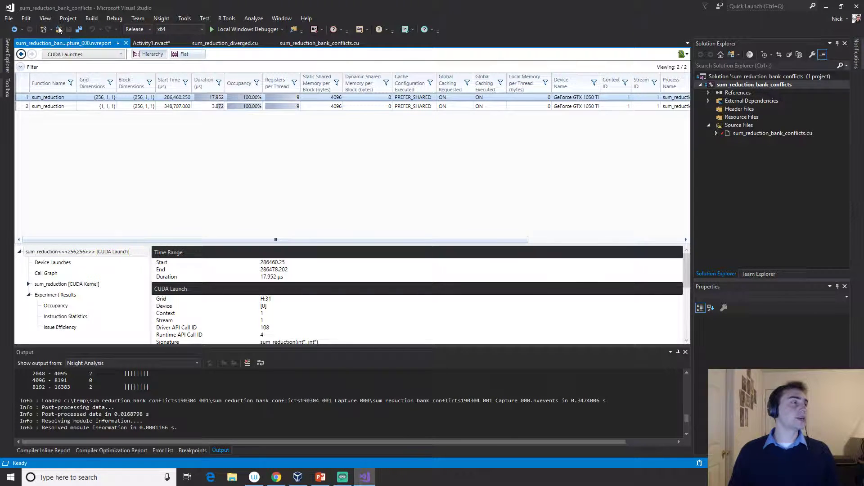
click(9, 18)
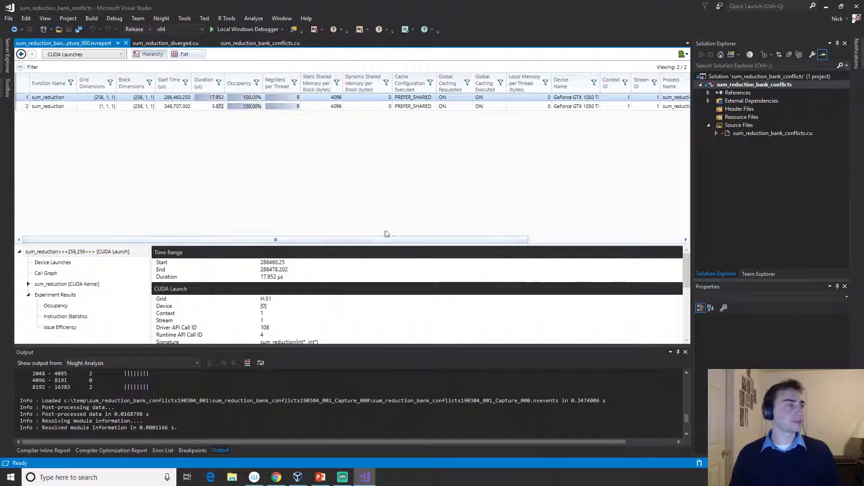
click(8, 18)
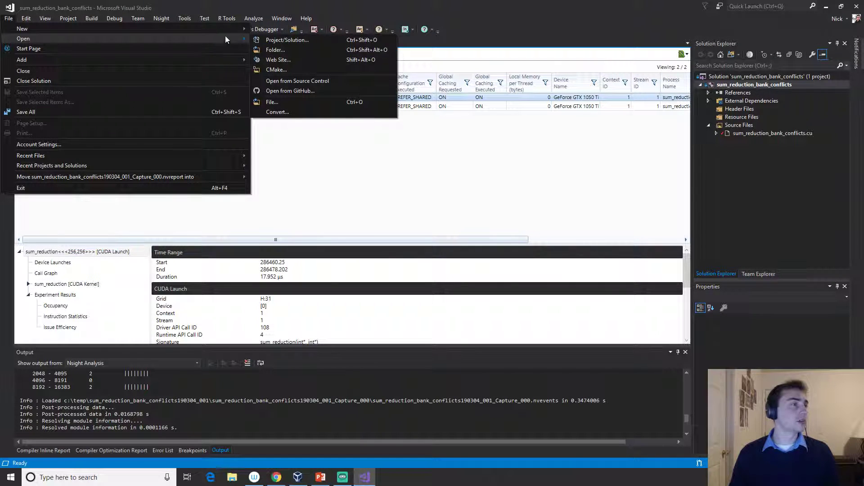
Step: Cancel the Open Project dialog and close the sum_reduction_bank_conflicts solution
click(287, 40)
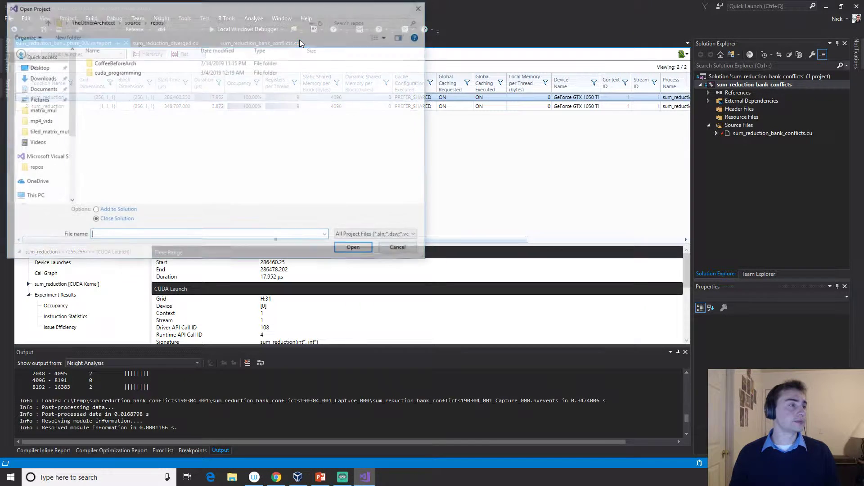
click(397, 247)
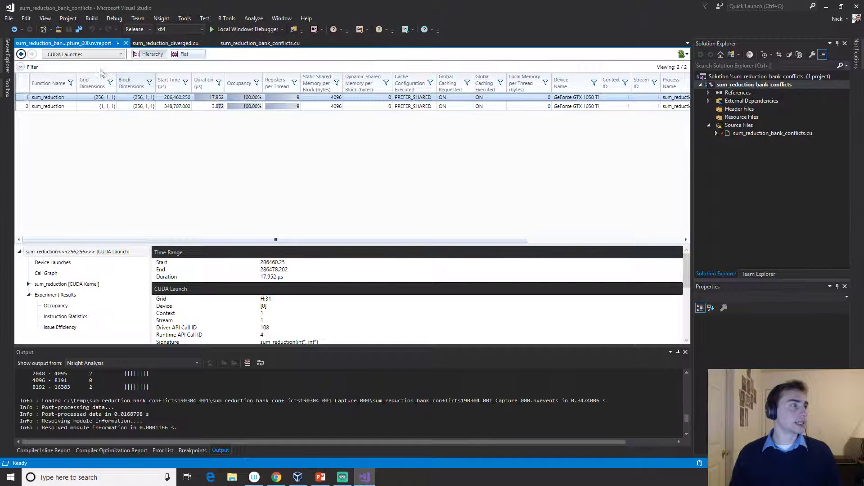
click(9, 18)
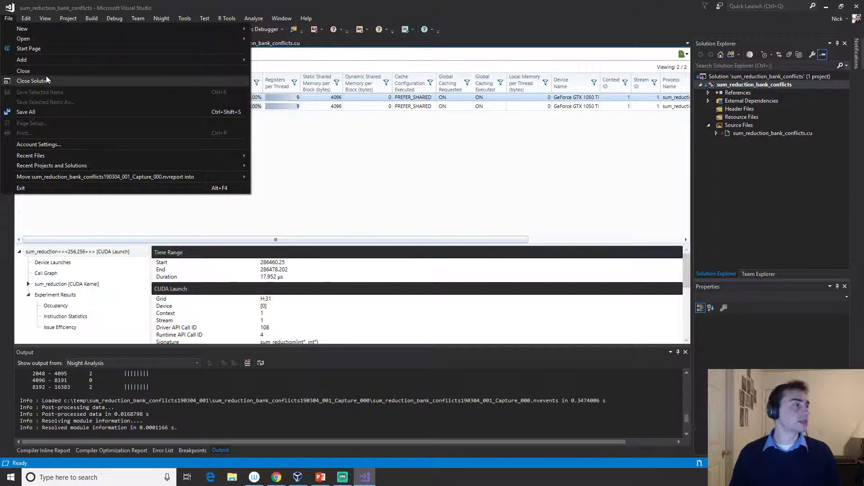
click(34, 80)
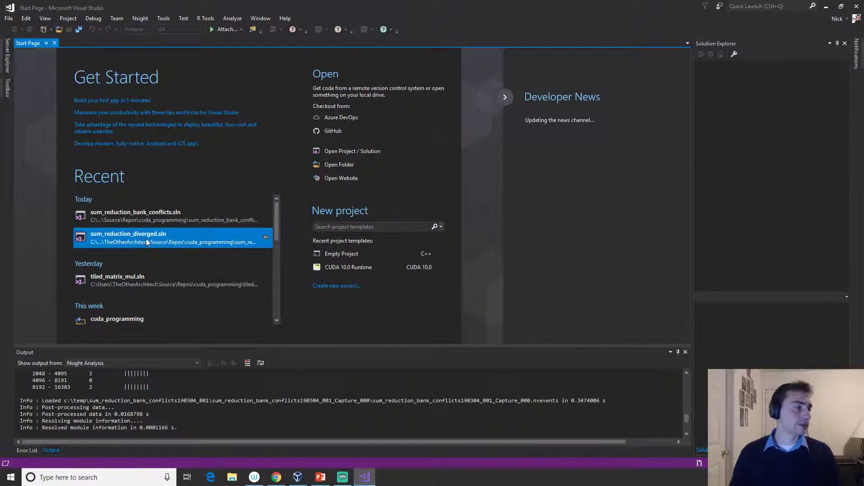
Step: Open sum_reduction_diverged.sln from the Start Page's recent solutions
double_click(128, 238)
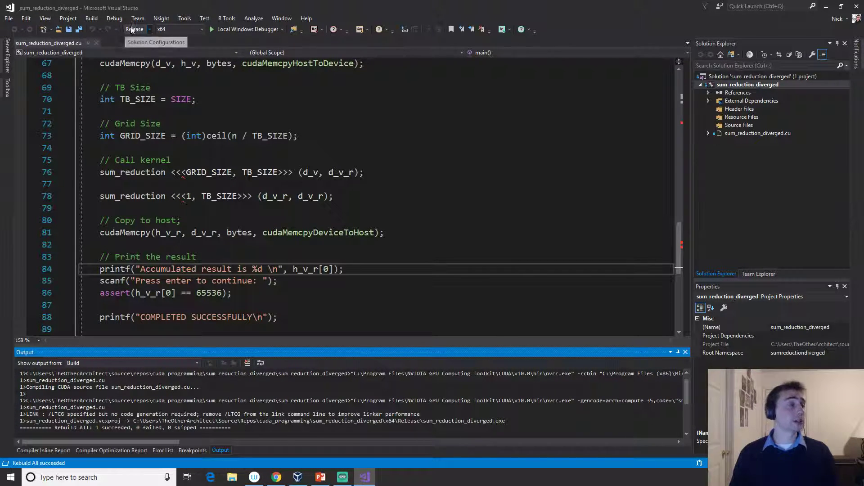
Step: Start an Nsight Profile CUDA Application session and launch sum_reduction_diverged.exe
click(160, 18)
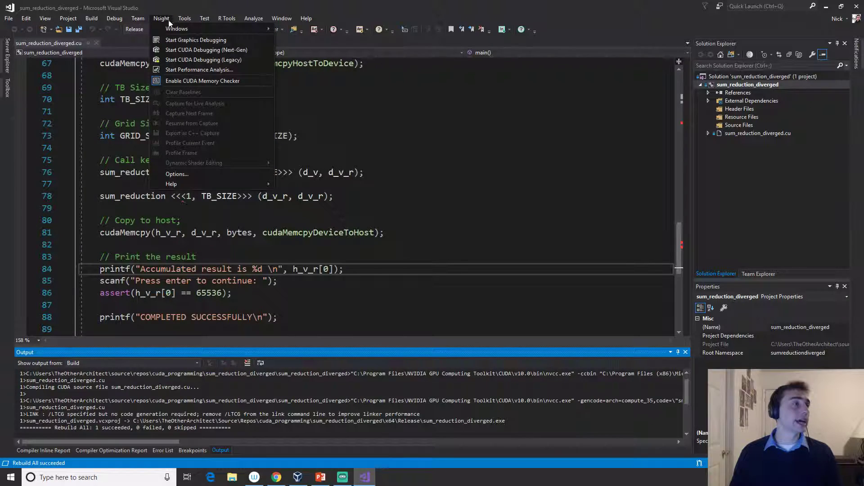
click(196, 39)
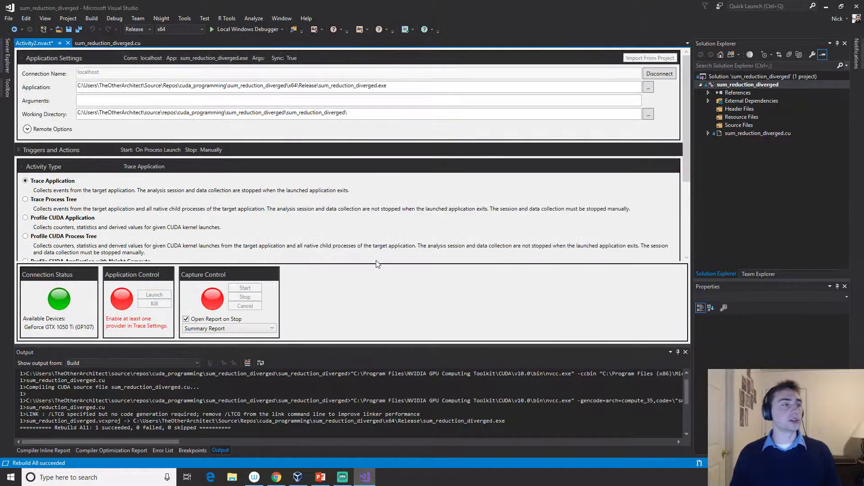
click(25, 218)
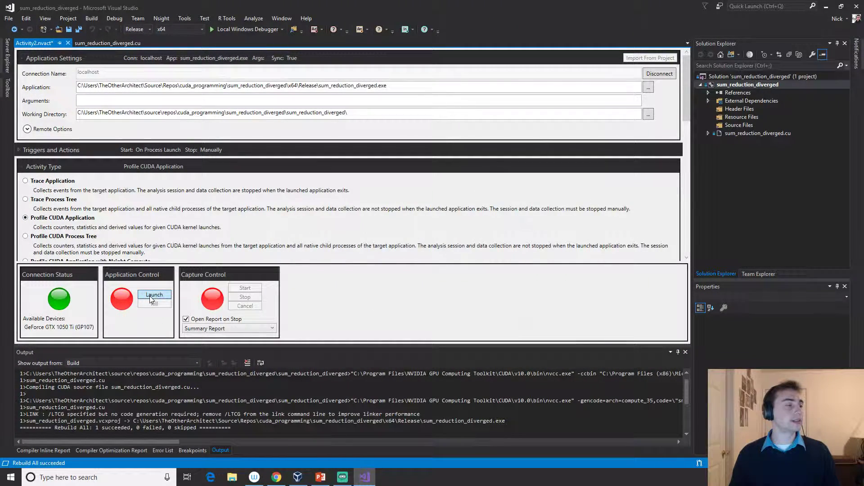
click(154, 294)
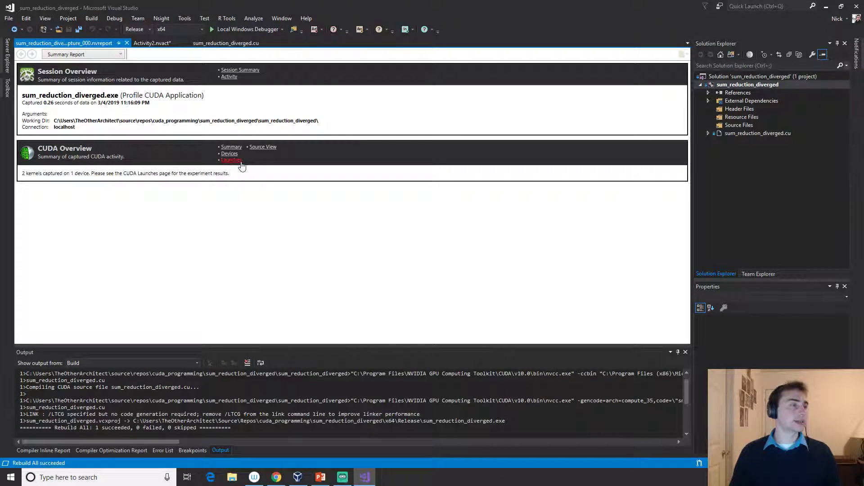
Step: Show the diverged run's CUDA Launches table with 33.344 and 5.248 µs durations
click(232, 161)
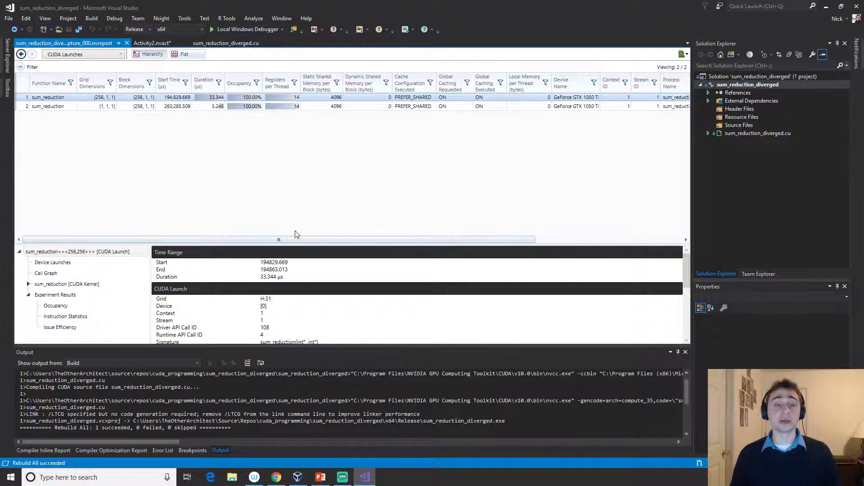
mouse_move(278, 208)
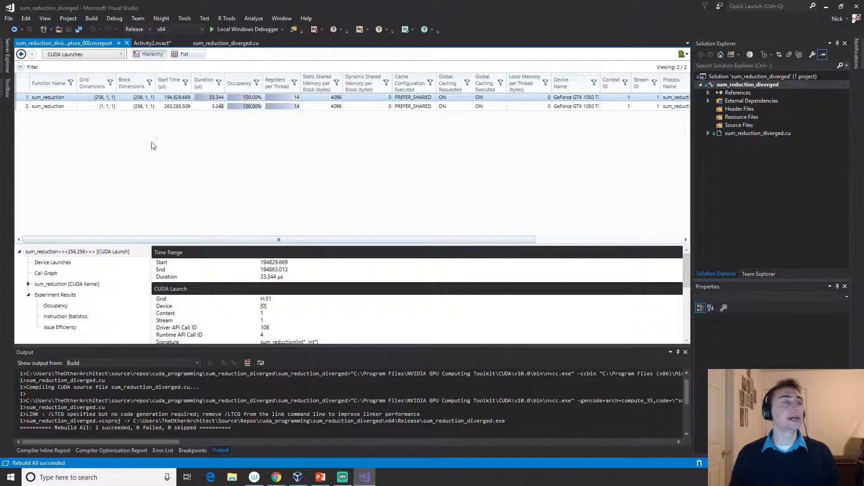
mouse_move(249, 153)
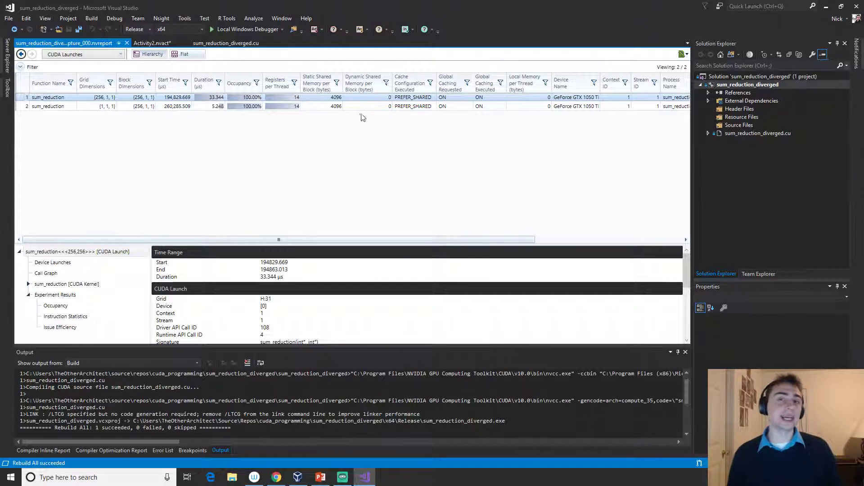
mouse_move(421, 135)
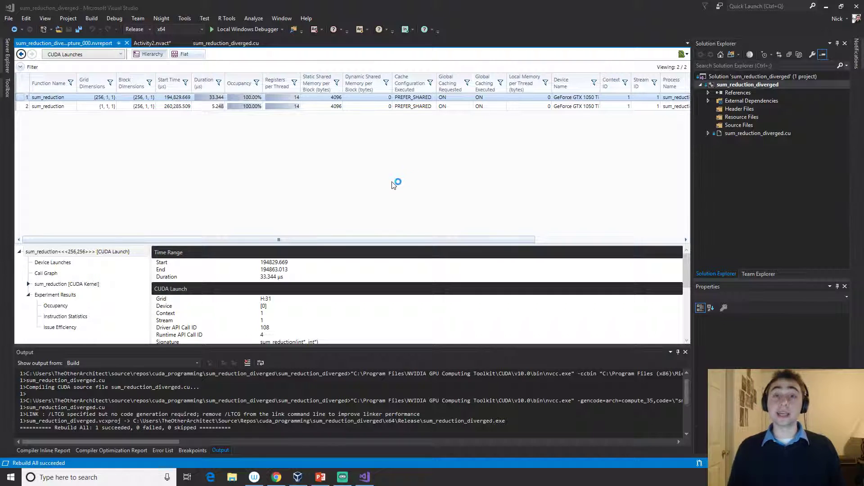
mouse_move(421, 171)
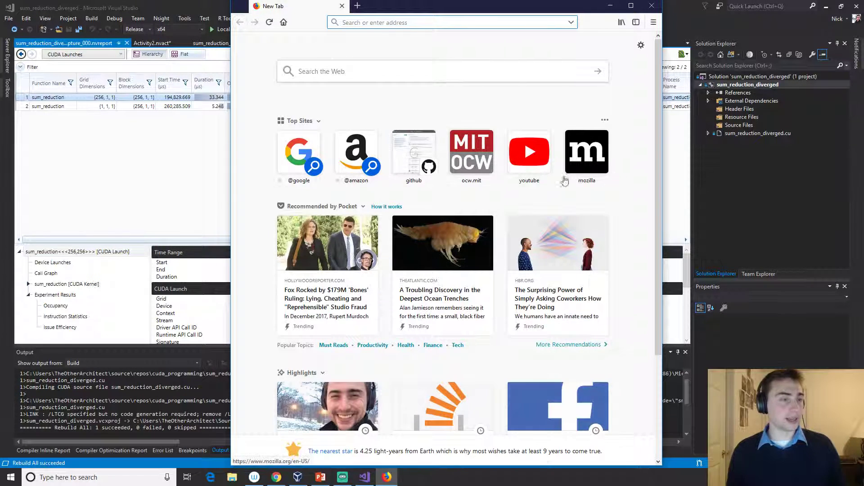
Step: Navigate via the GitHub profile to the cuda_programming repository's folder list
click(413, 151)
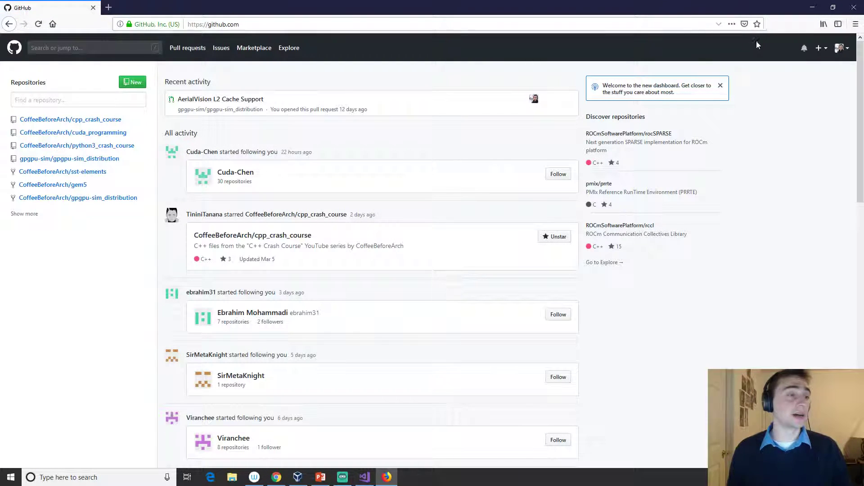
click(840, 48)
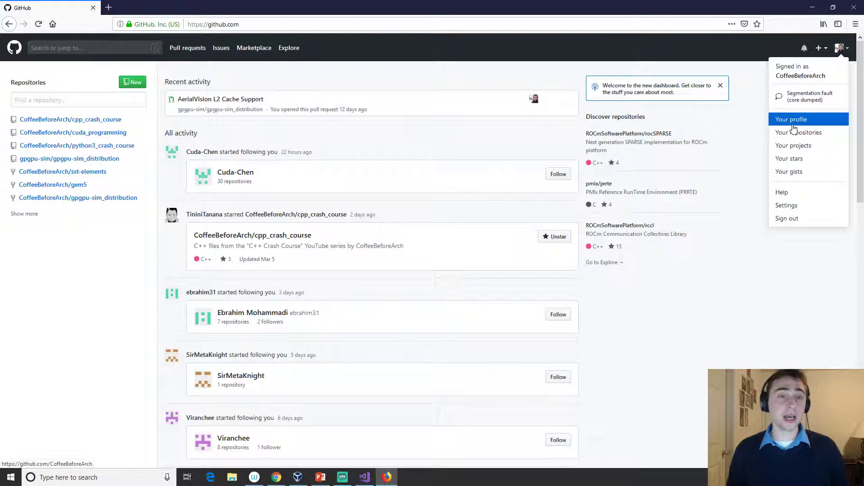
click(791, 119)
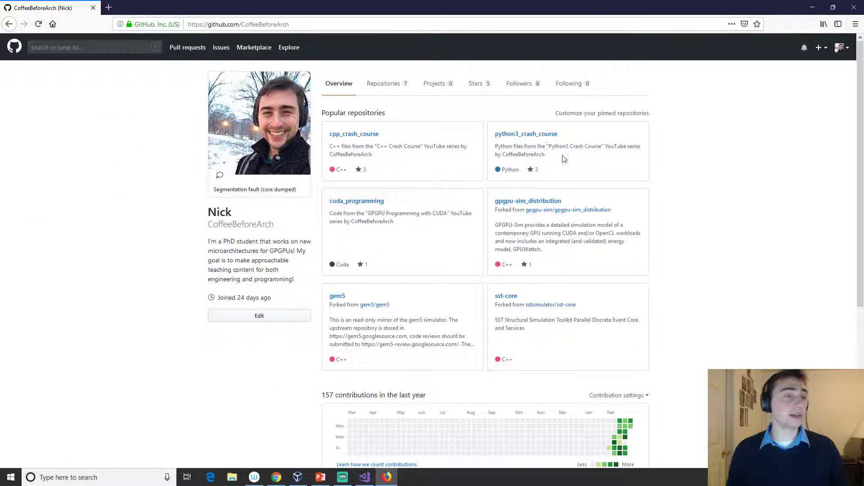
click(356, 201)
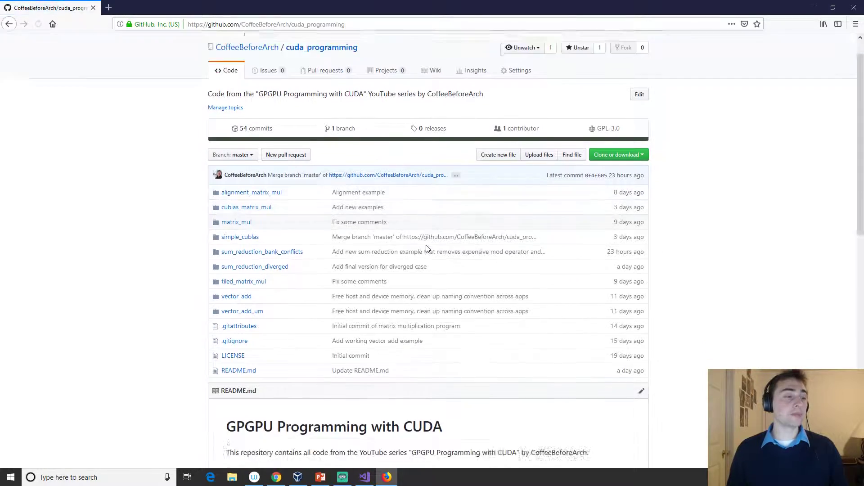
scroll(down, 3)
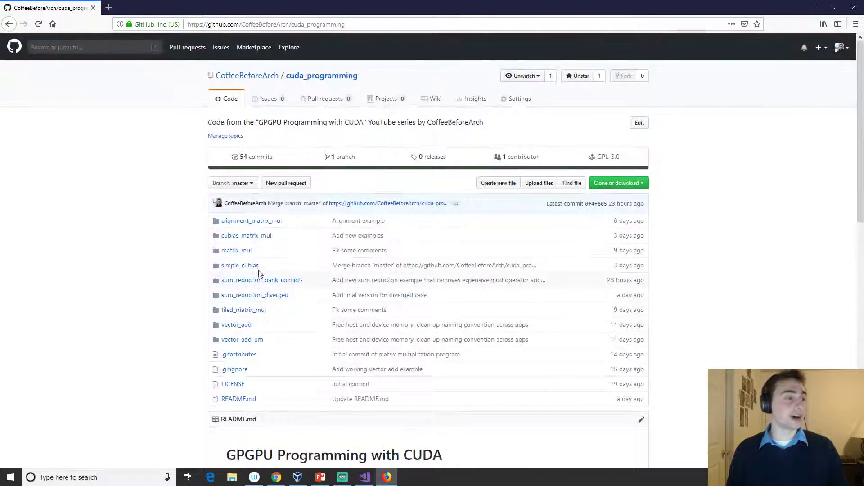
Step: Navigate into the nested sum_reduction_bank_conflicts folders and open sum_reduction_bank_conflicts.cu
click(262, 280)
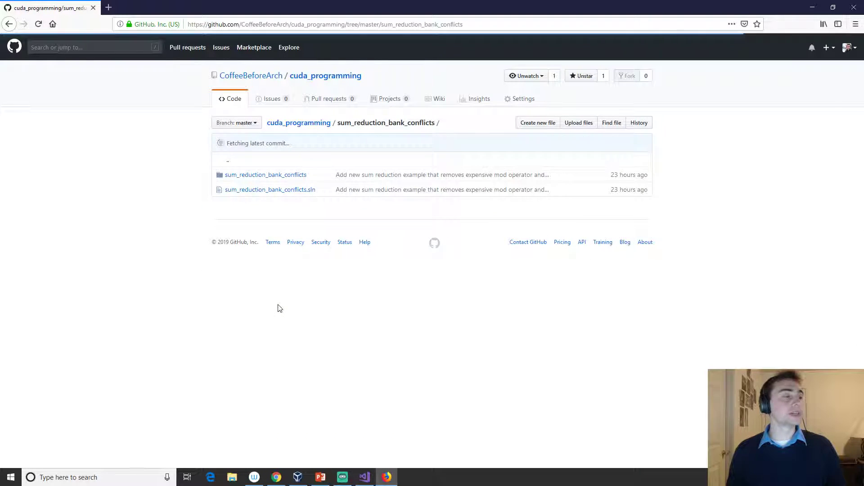
click(265, 175)
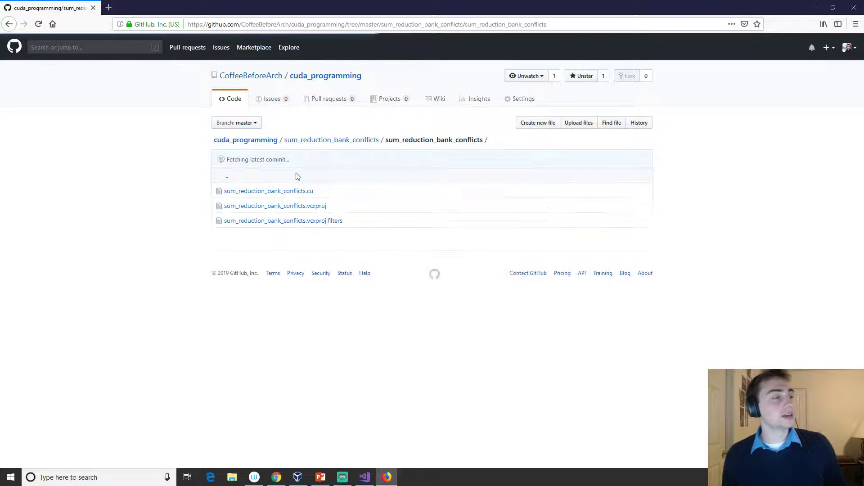
click(269, 191)
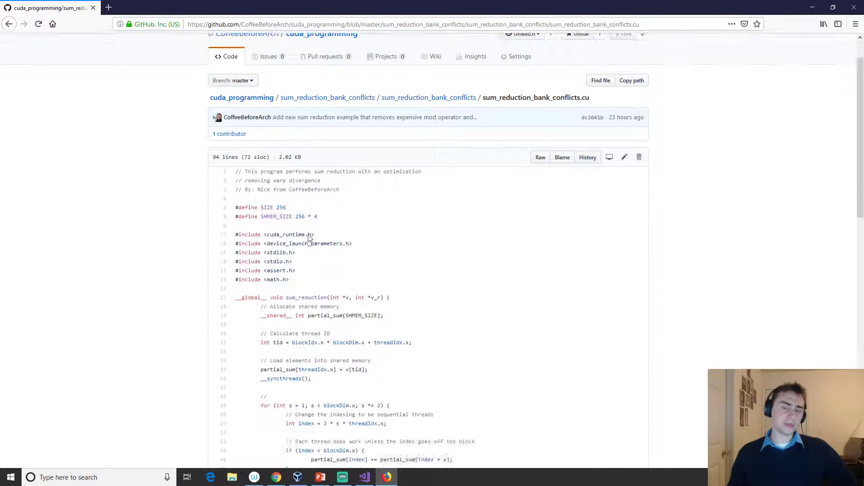
Step: Read through the 94-line kernel and main function down to the success message
scroll(down, 3)
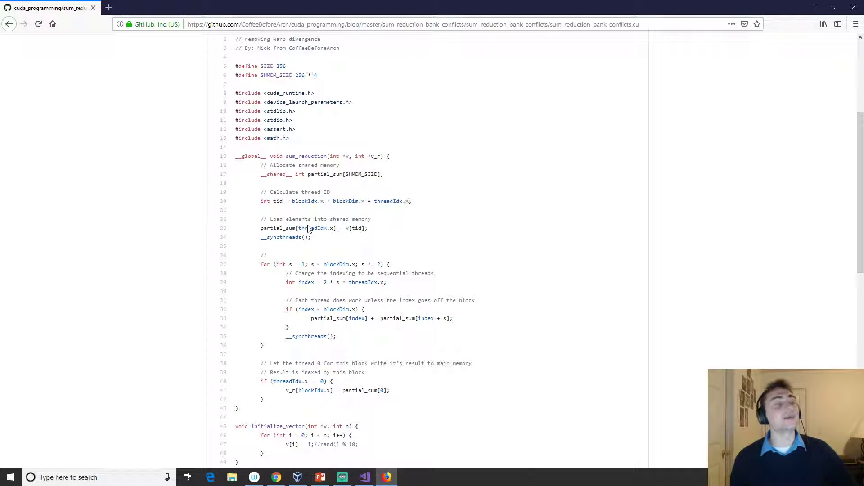
scroll(down, 3)
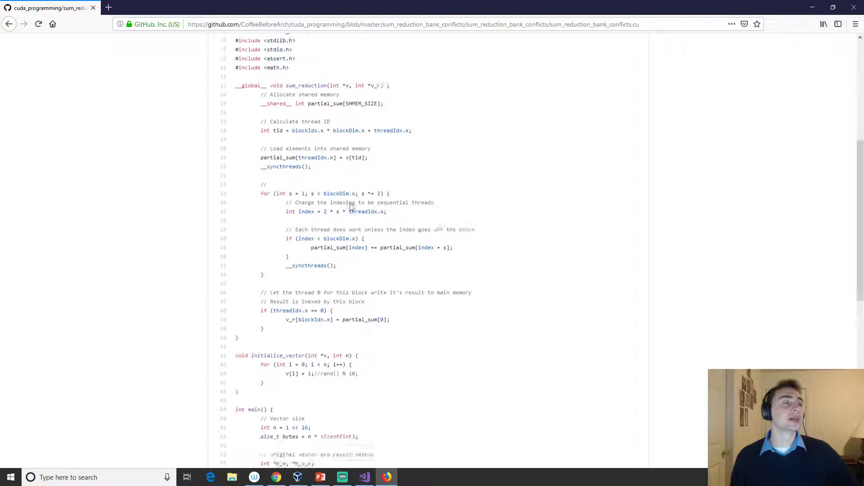
scroll(down, 3)
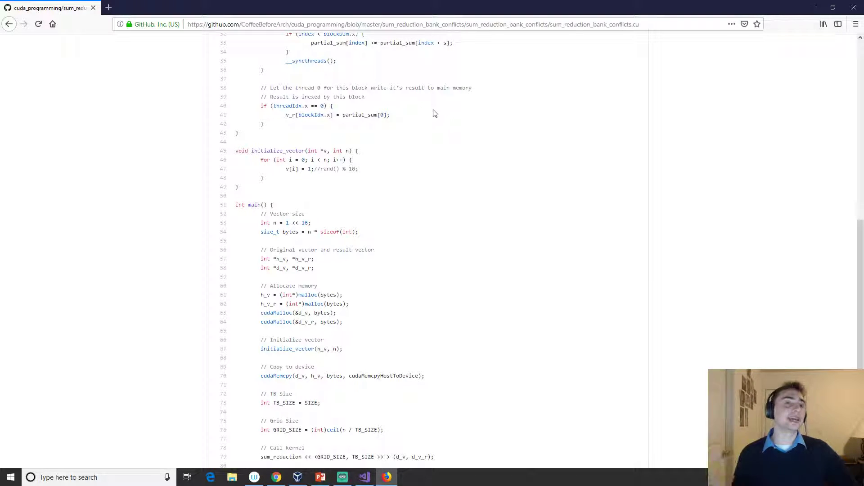
scroll(up, 3)
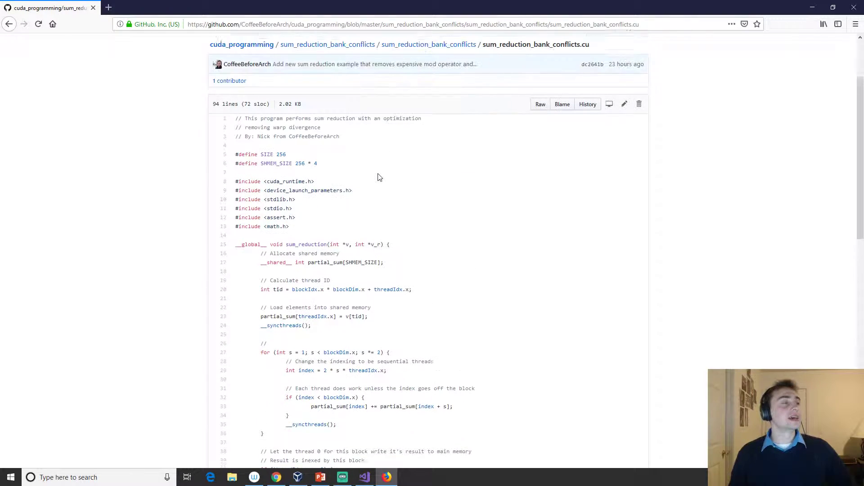
scroll(down, 3)
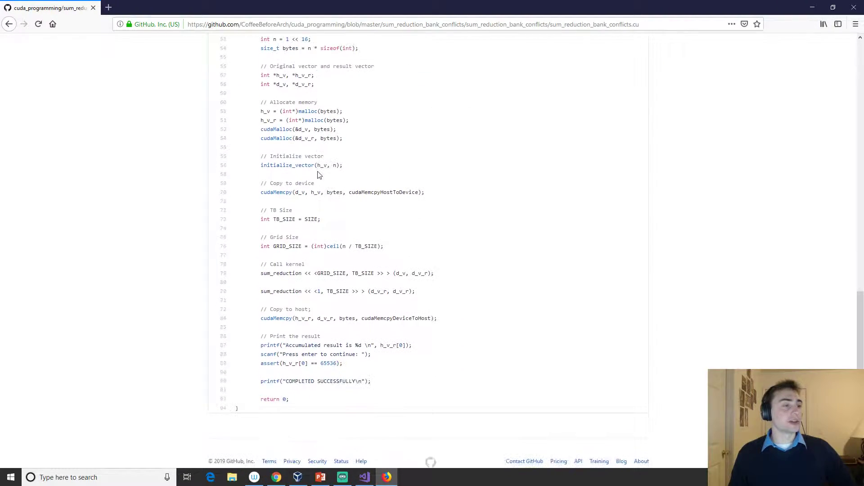